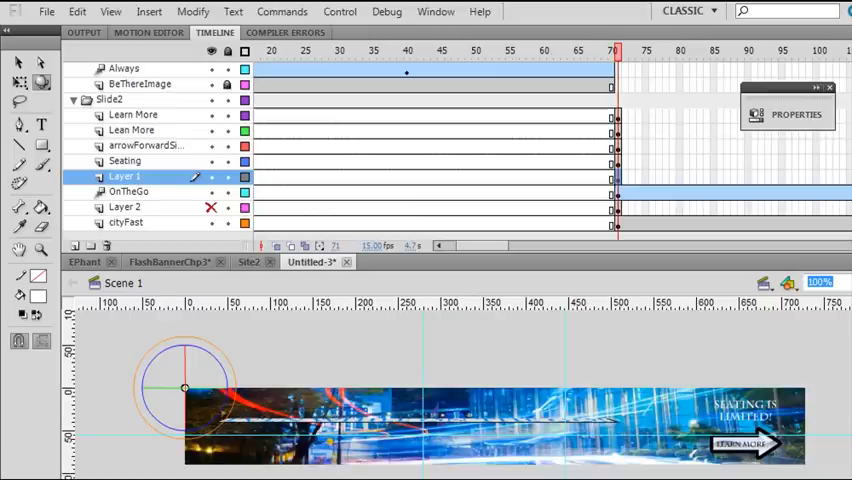
mouse_move(435, 270)
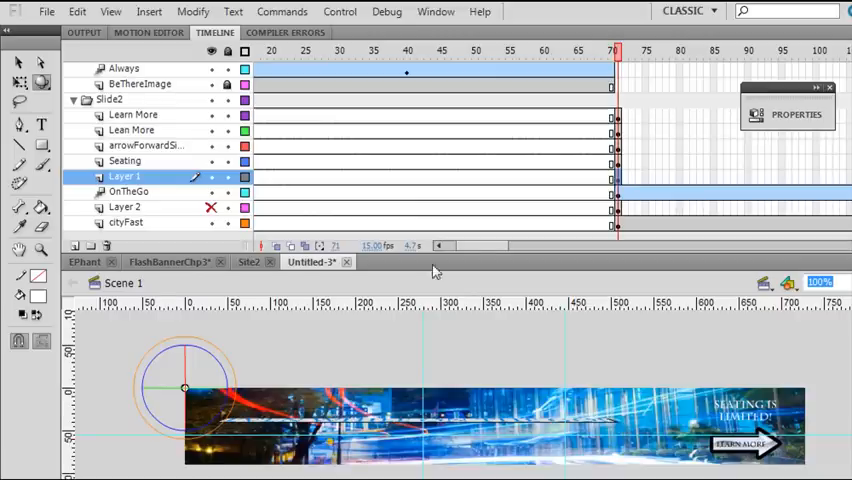
Extend every banner layer's frames out to frame 140 with F5.
scroll(right, 3)
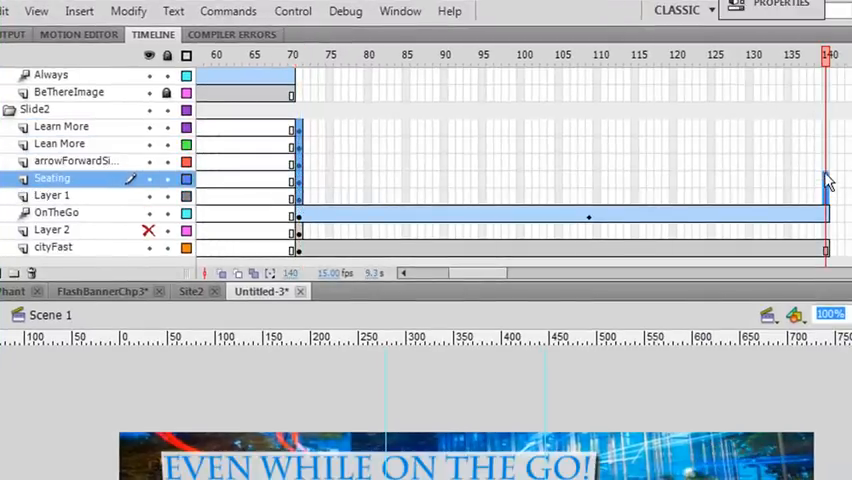
click(58, 143)
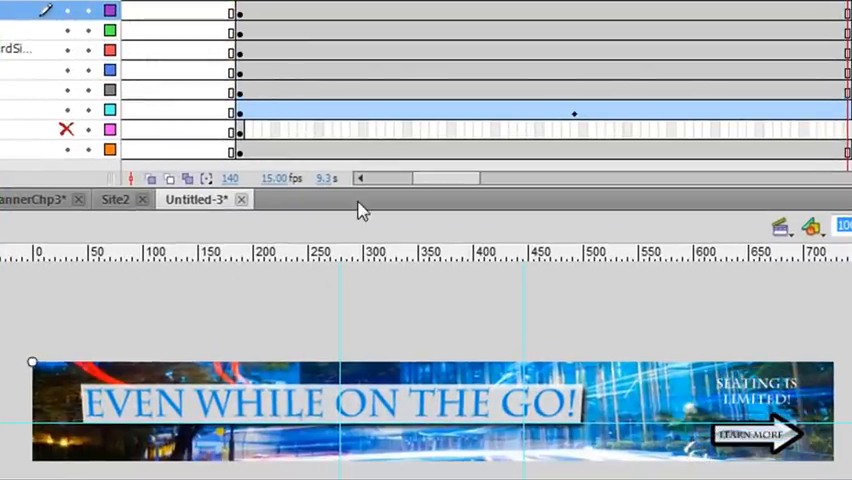
mouse_move(540, 222)
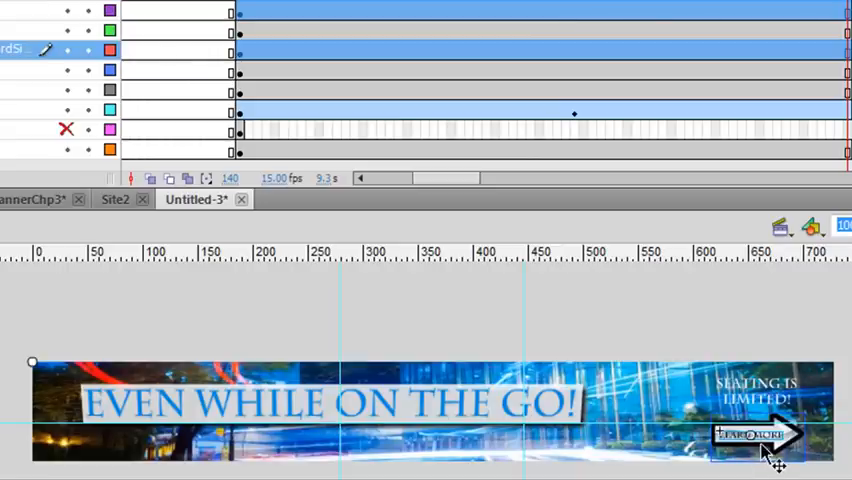
mouse_move(700, 400)
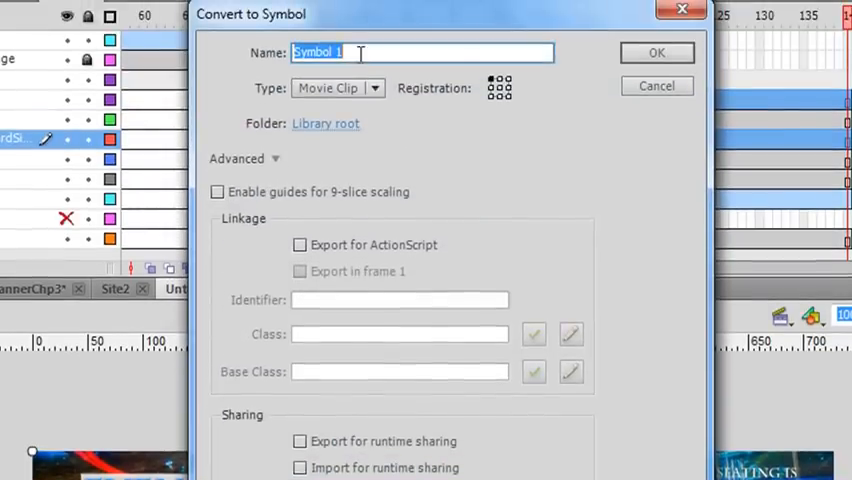
Convert the Learn More arrow into a Button symbol named btnArrow.
text(b)
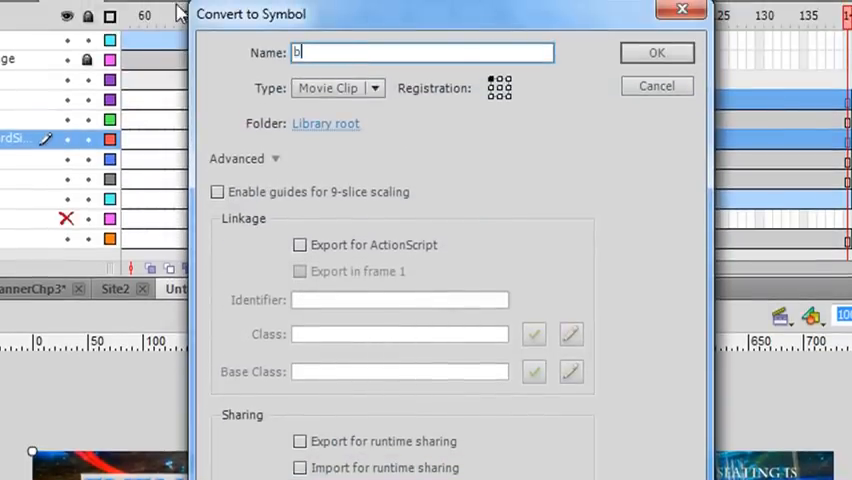
text(tnArrow)
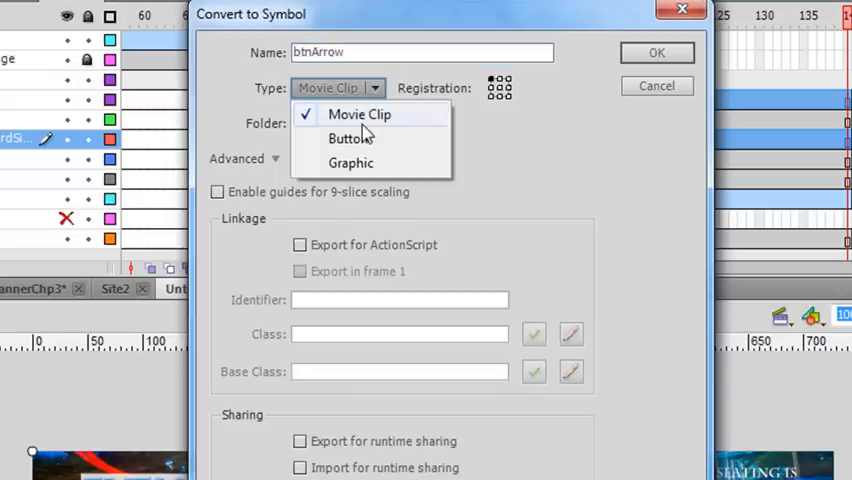
click(349, 138)
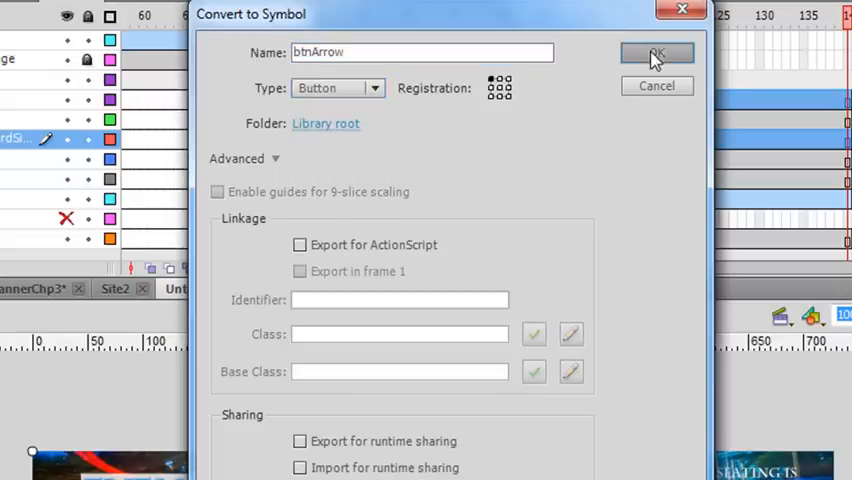
click(655, 53)
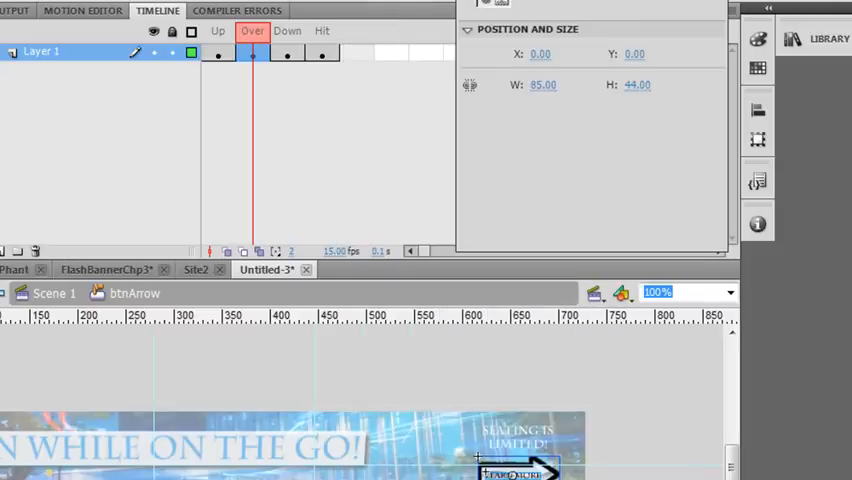
mouse_move(258, 62)
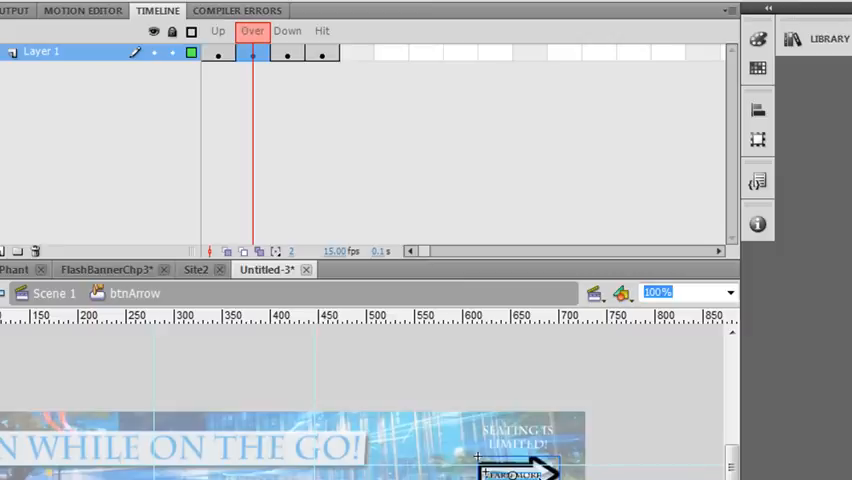
Convert the Over-state arrow artwork into a Movie Clip symbol named overState.
right_click(480, 458)
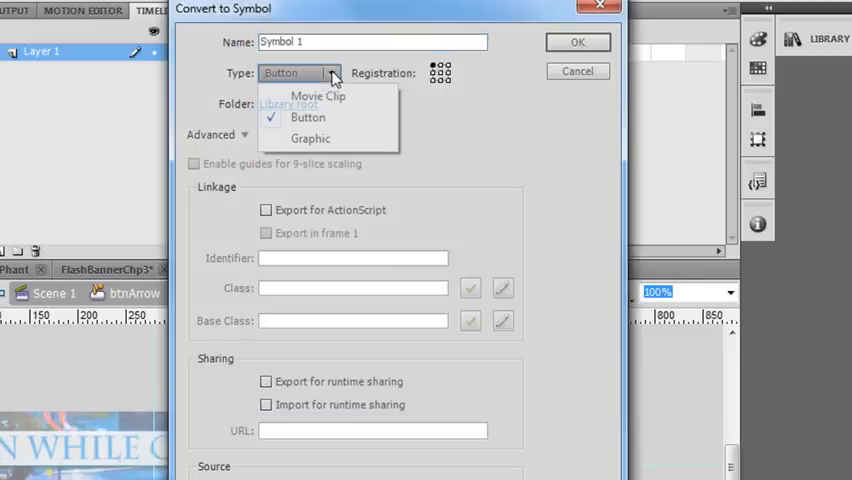
click(316, 95)
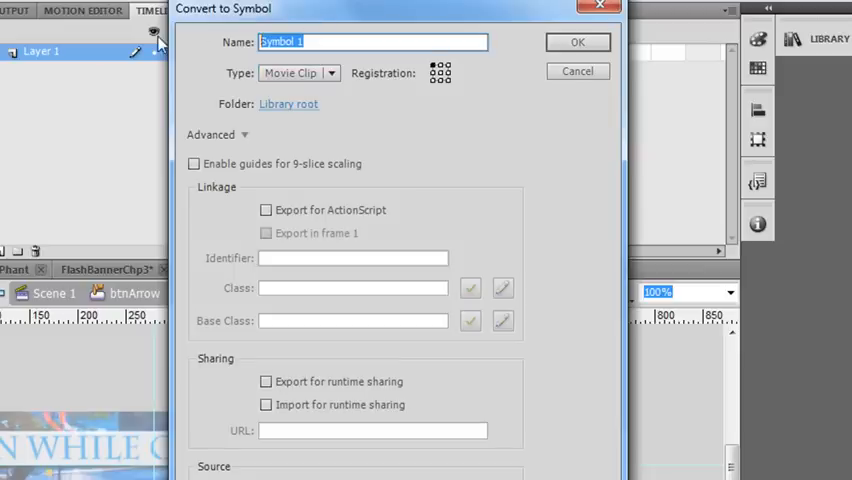
text(overStat)
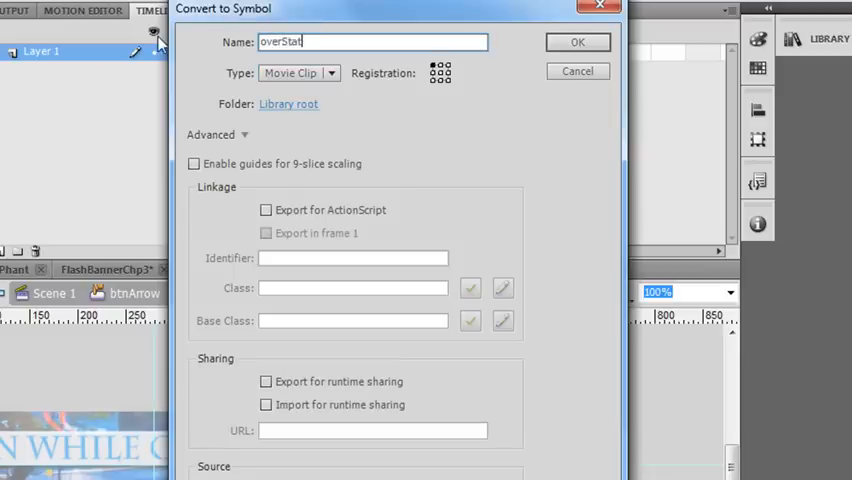
click(577, 42)
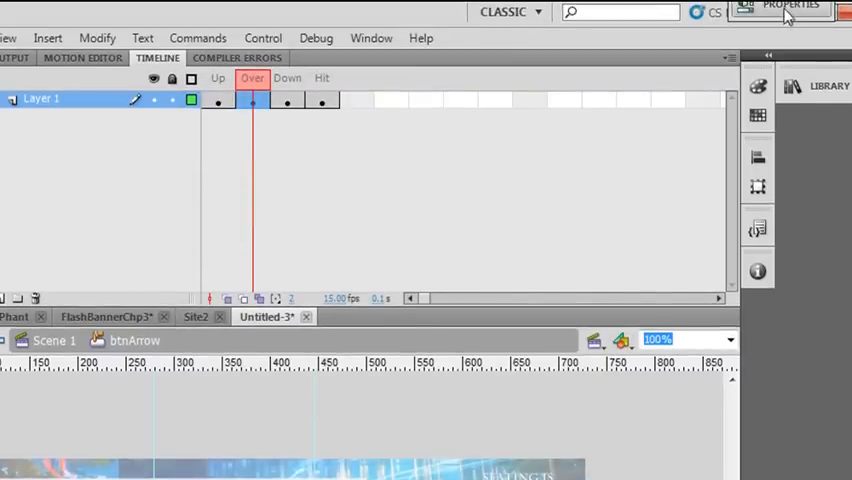
Add a Drop Shadow filter to the overState instance in the Properties panel.
click(790, 7)
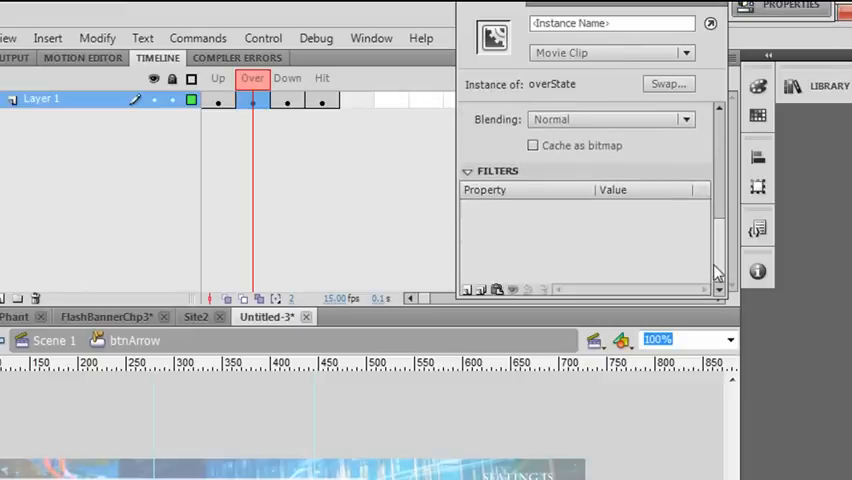
mouse_move(470, 291)
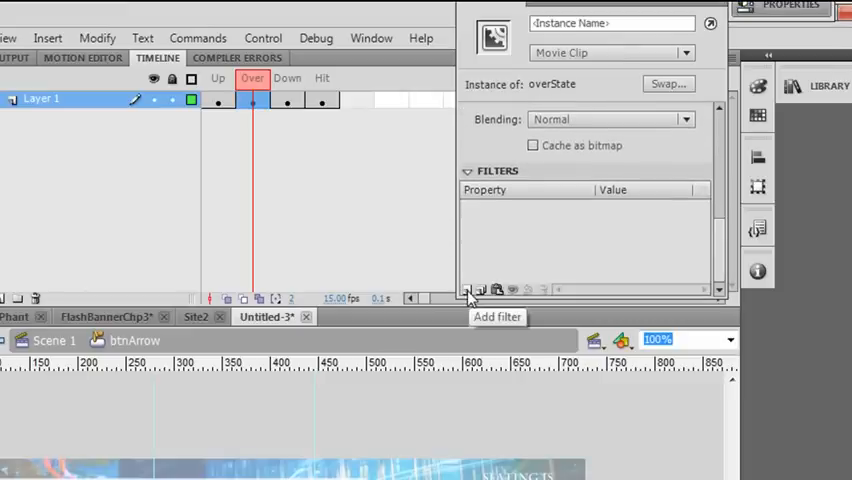
click(470, 290)
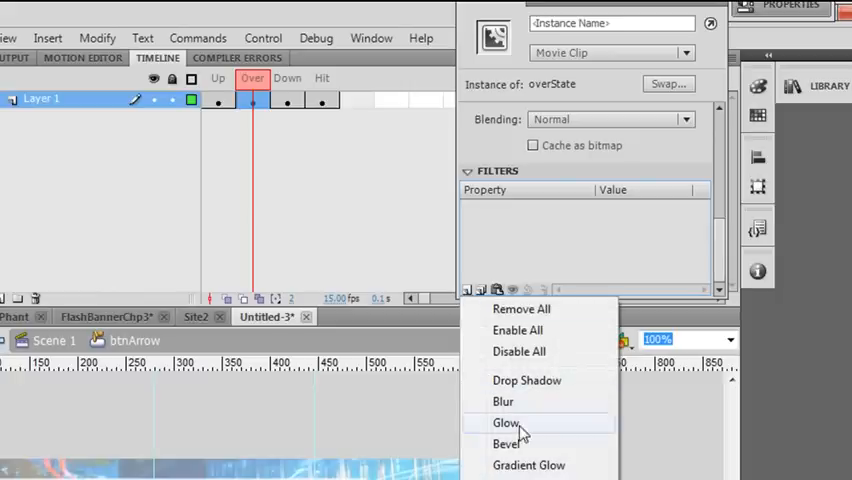
mouse_move(527, 380)
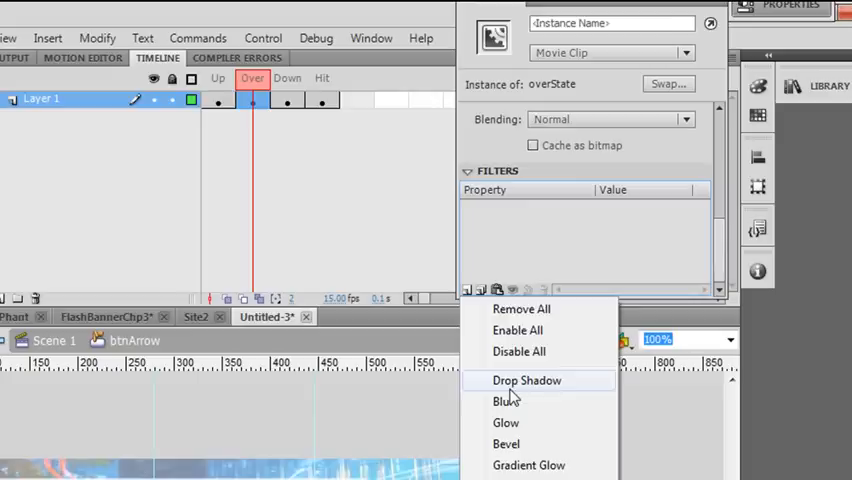
click(527, 380)
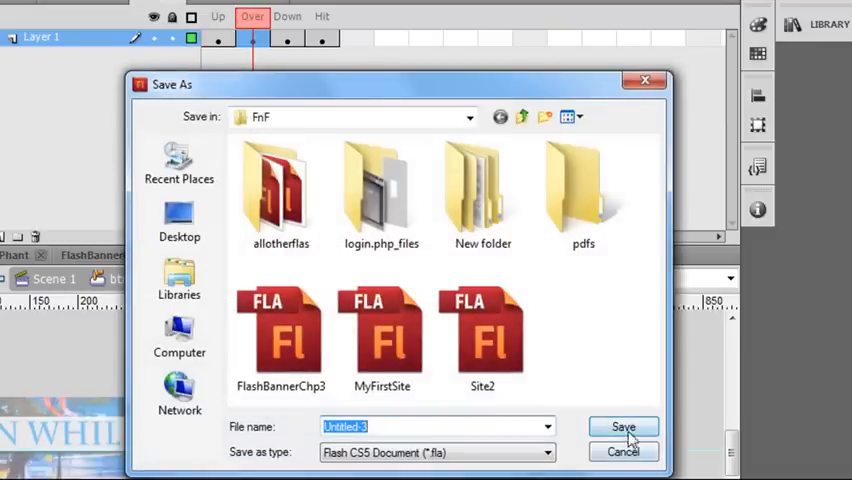
Save the banner, preview it with Test Movie in Flash Professional, then close the preview.
click(623, 427)
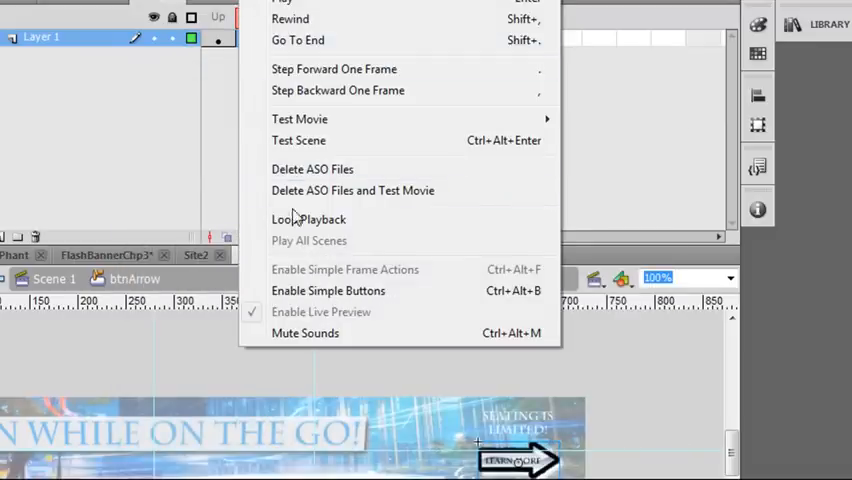
mouse_move(300, 119)
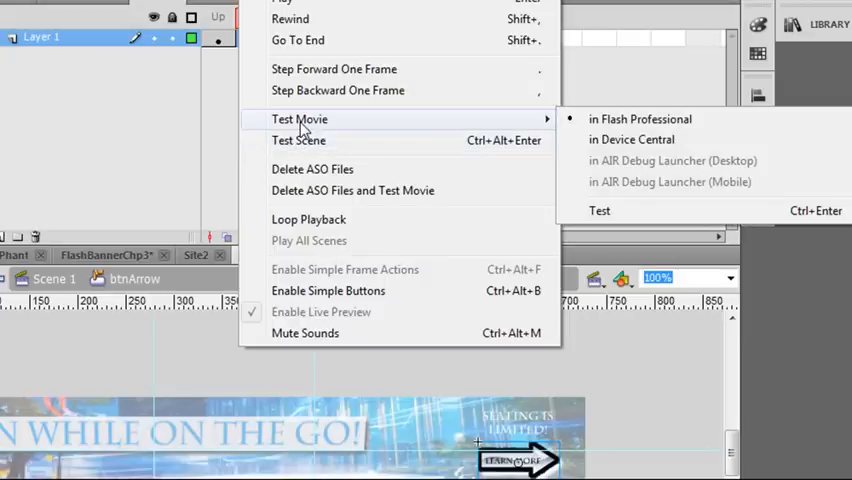
click(640, 118)
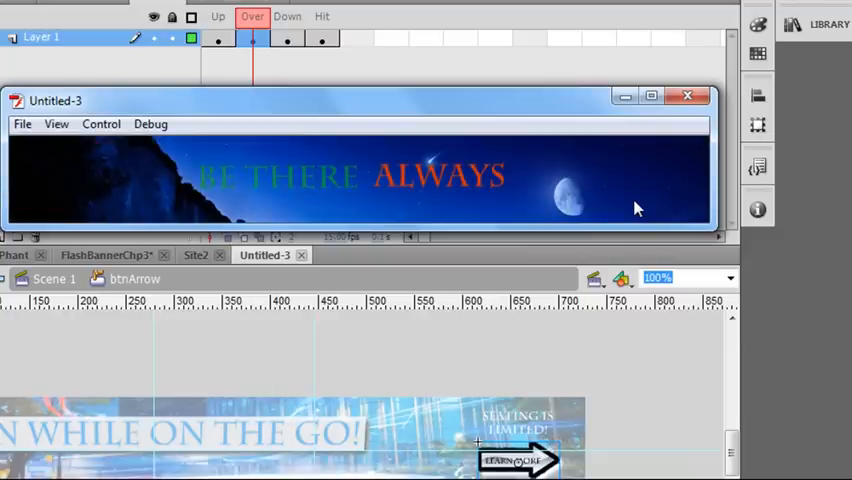
mouse_move(640, 199)
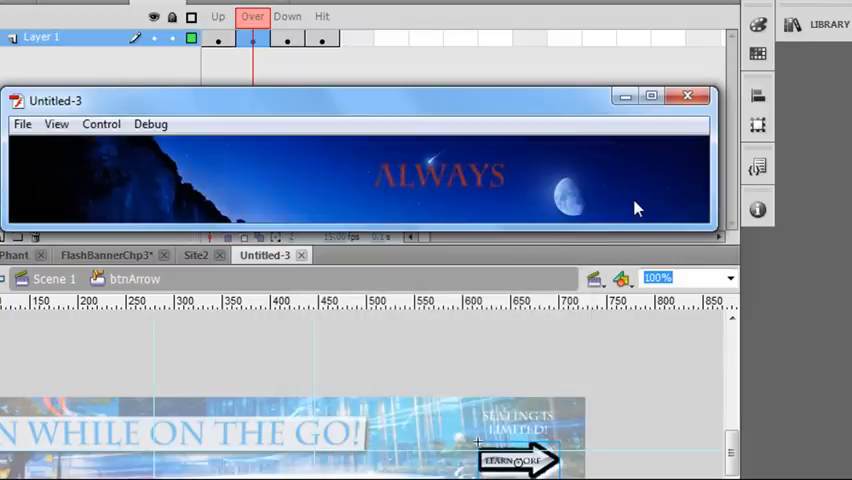
click(688, 96)
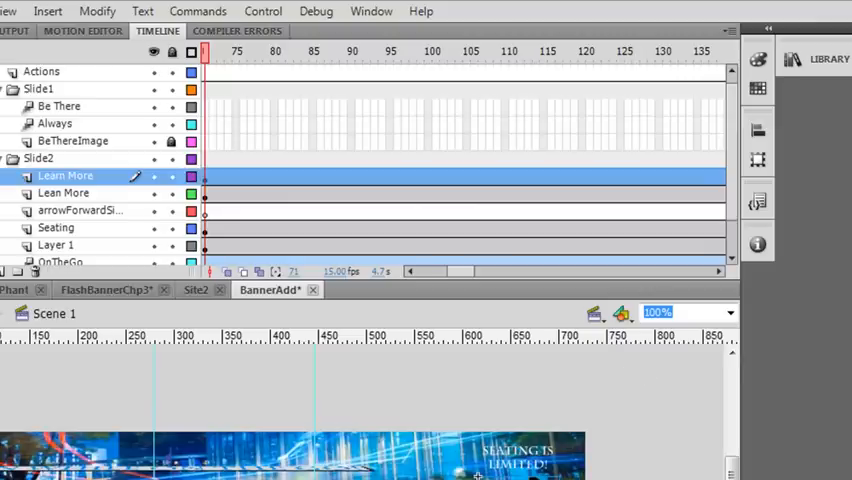
Give the arrow button instance the instance name MyBtn in the Properties panel.
click(371, 14)
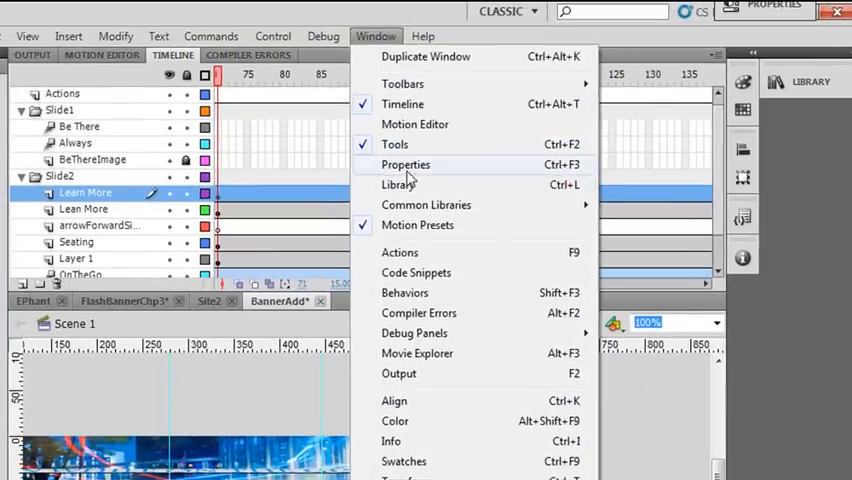
click(405, 164)
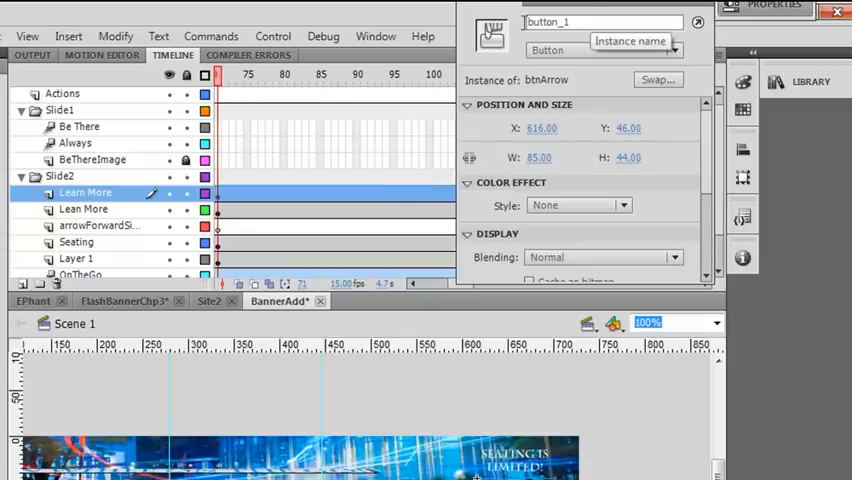
text(My)
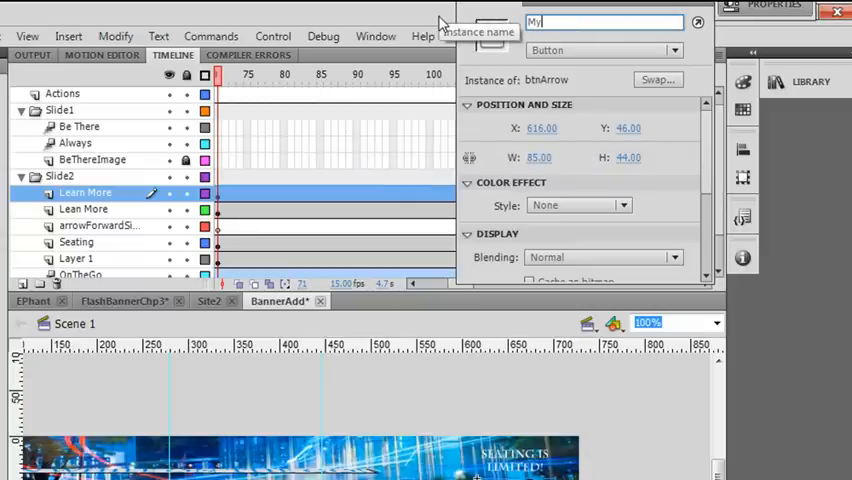
text(Btn)
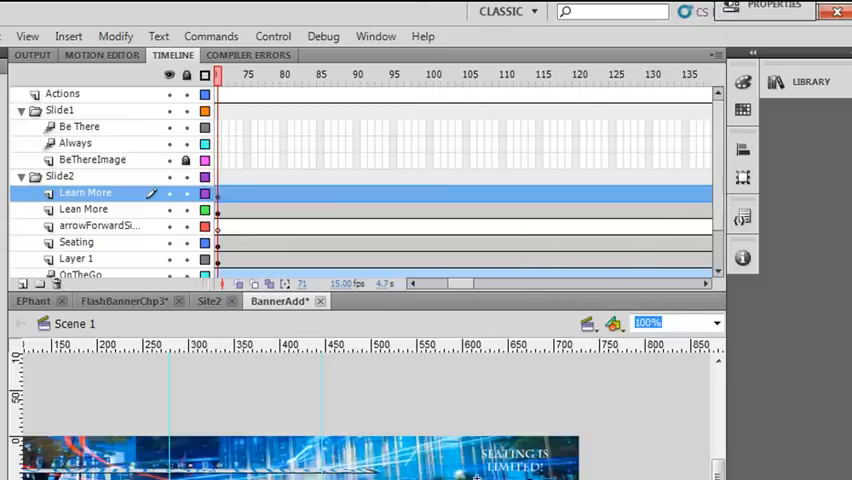
Apply the Click to Go to Web Page snippet to MyBtn at frame 71.
click(743, 220)
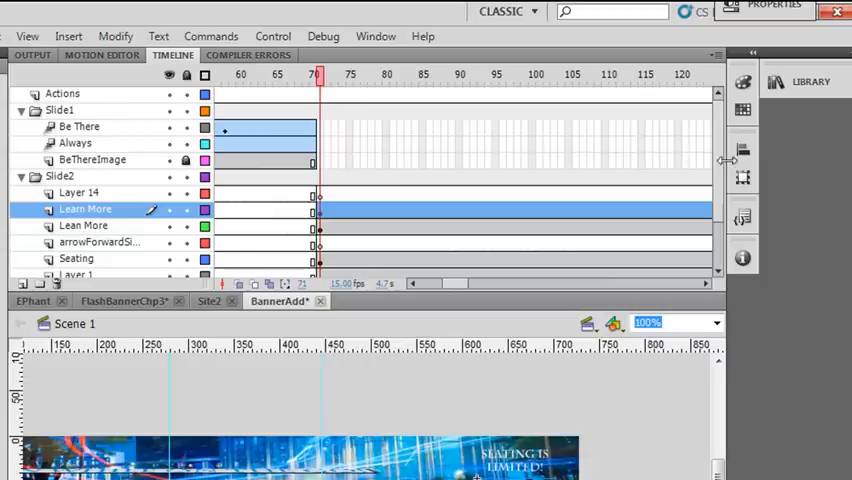
click(743, 215)
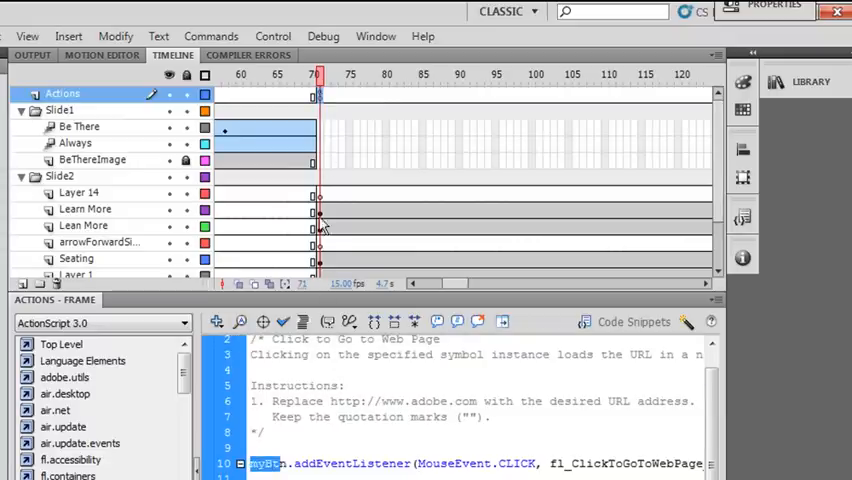
click(85, 209)
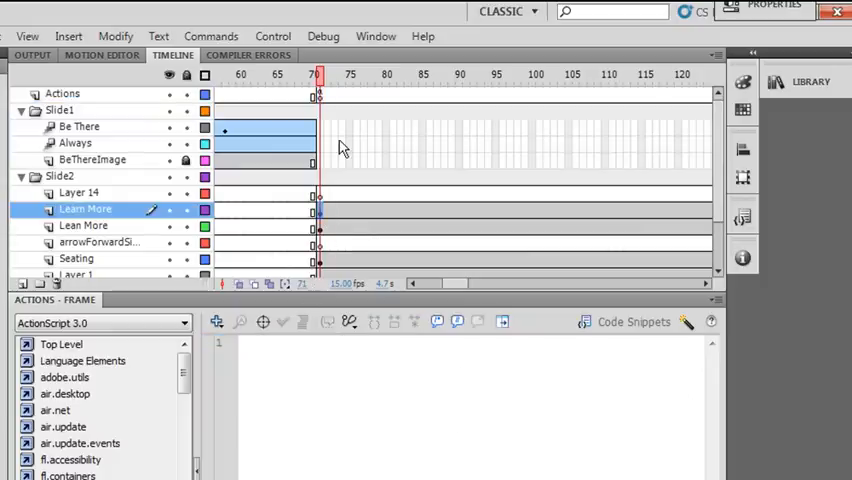
mouse_move(370, 127)
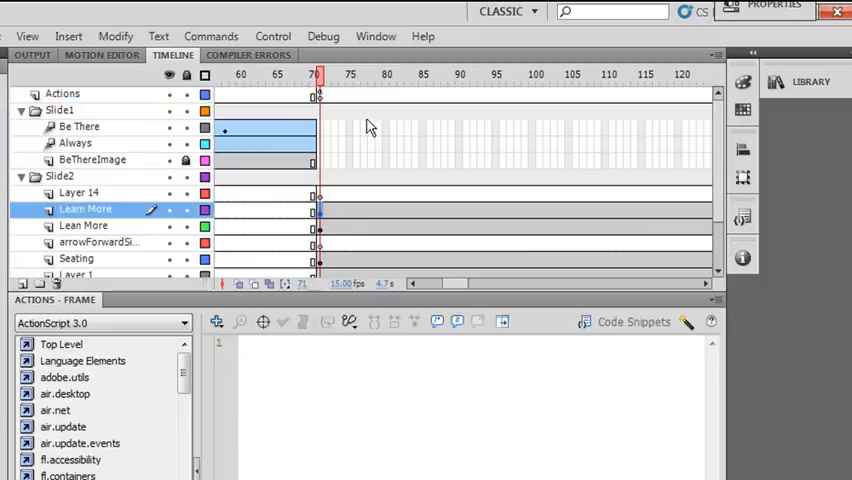
Test the banner movie to try the clickable Learn More button.
click(273, 36)
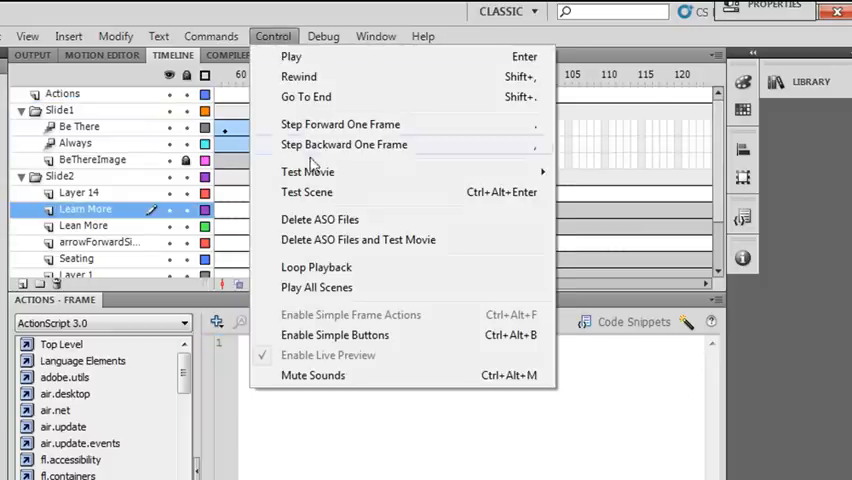
click(307, 171)
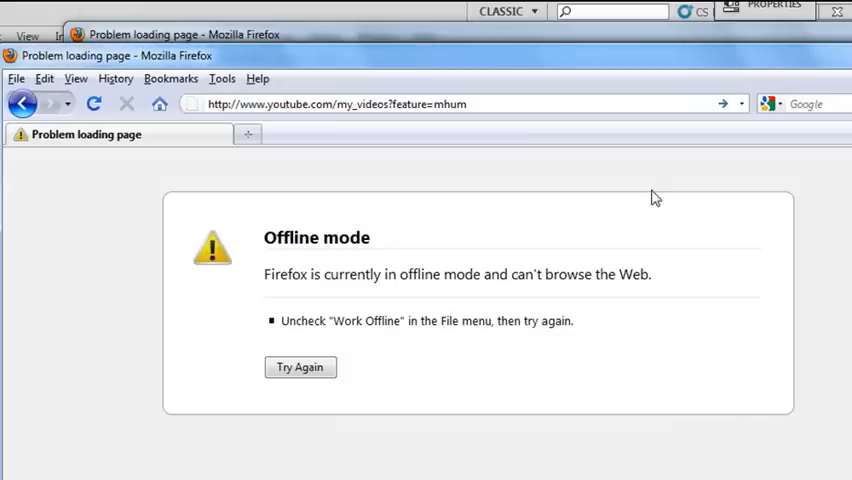
mouse_move(505, 217)
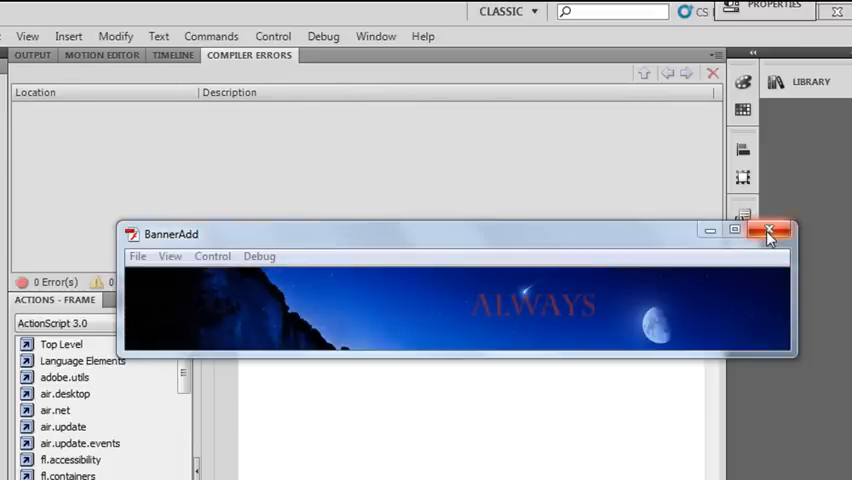
Close the test window and review the frame 71 Actions keyframe and arrow button.
click(784, 231)
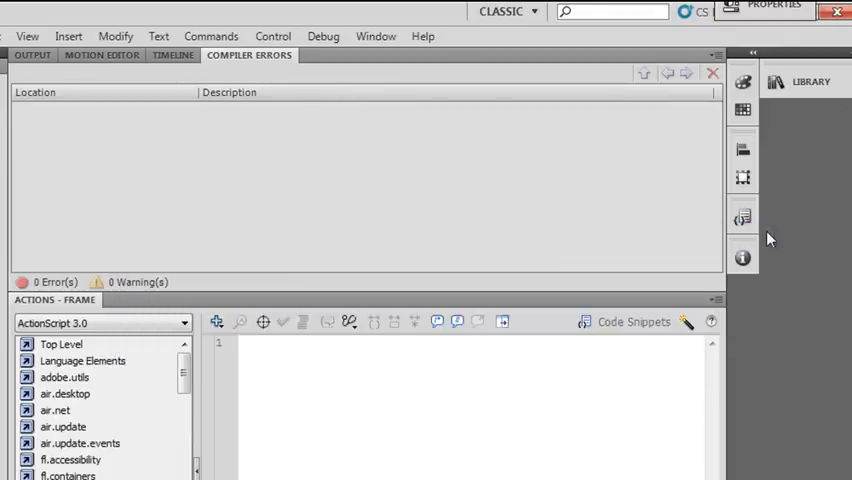
click(173, 55)
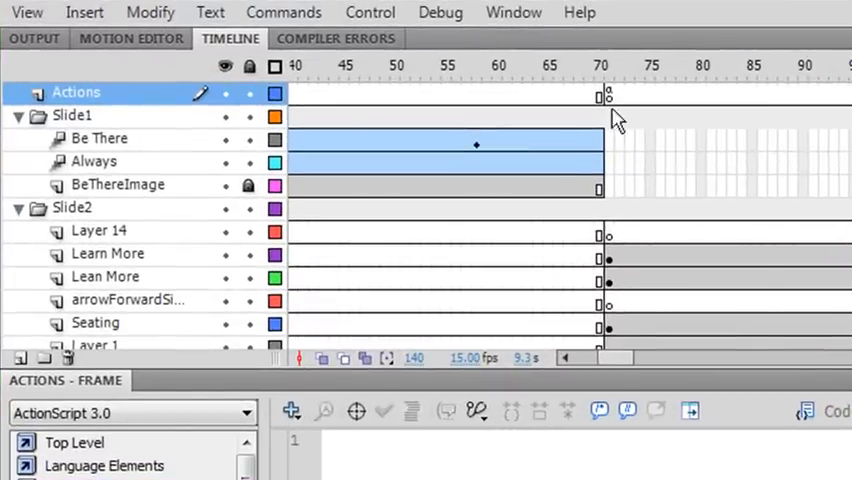
click(580, 65)
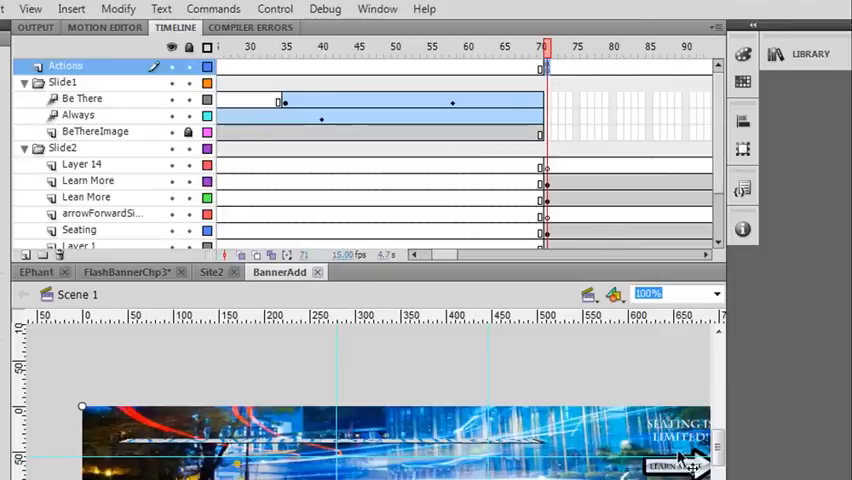
click(88, 181)
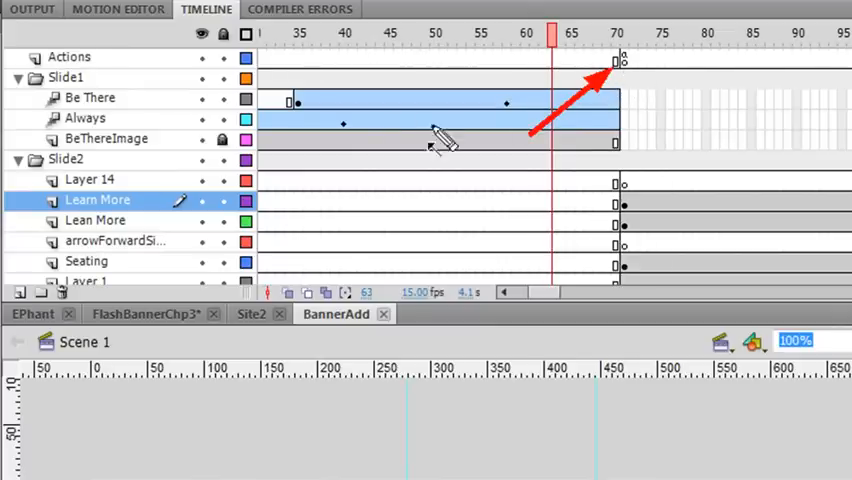
mouse_move(675, 345)
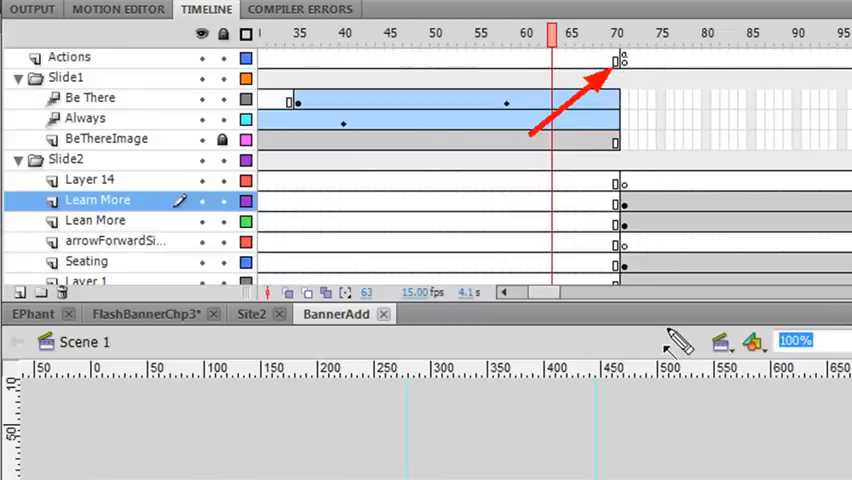